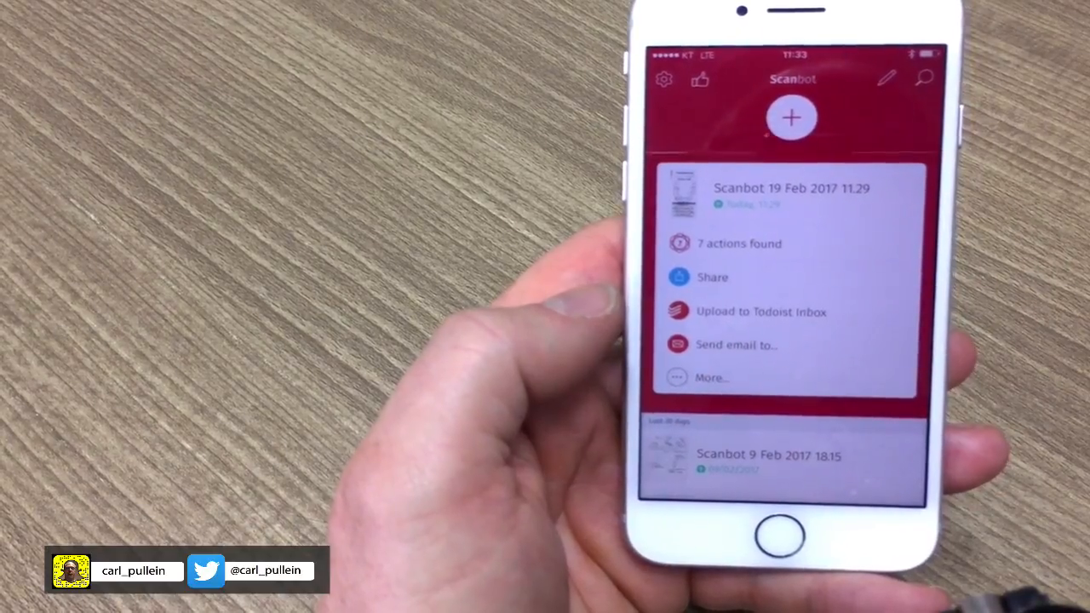
- Start a new scan and photograph the Starbucks receipt
{"action": "left_click", "coordinate": [791, 117]}
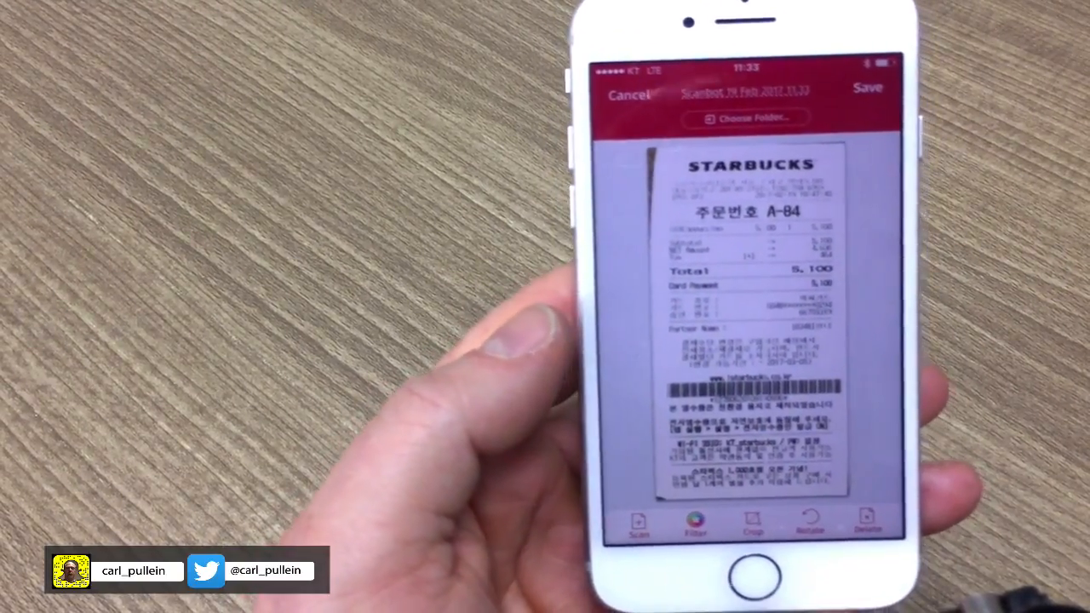
- Save the receipt scan and upload it to the Todoist inbox named 'receipt'
{"action": "left_click", "coordinate": [867, 87]}
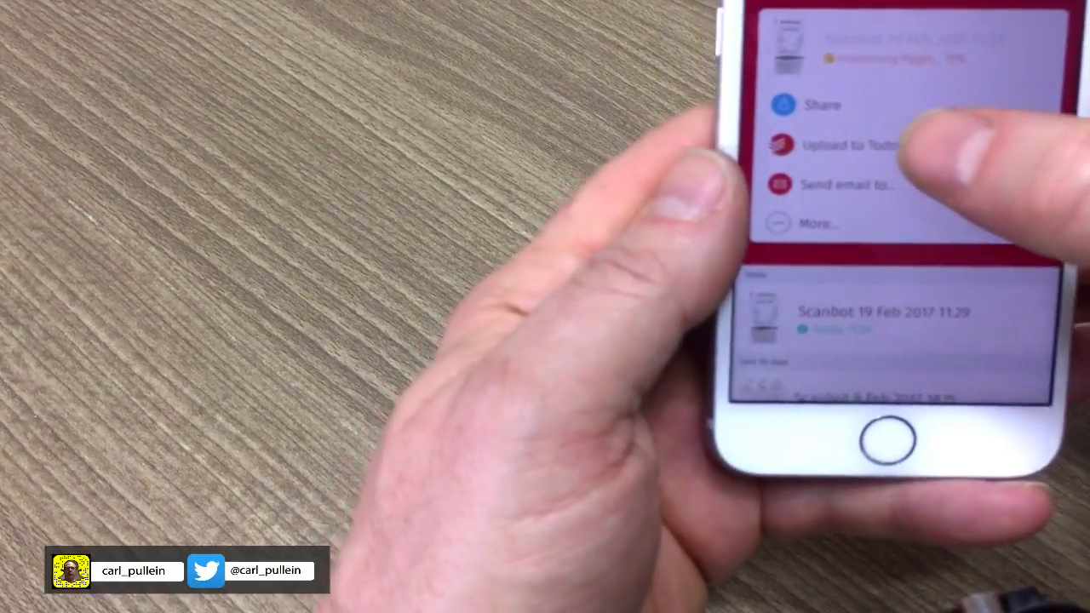
{"action": "left_click", "coordinate": [838, 145]}
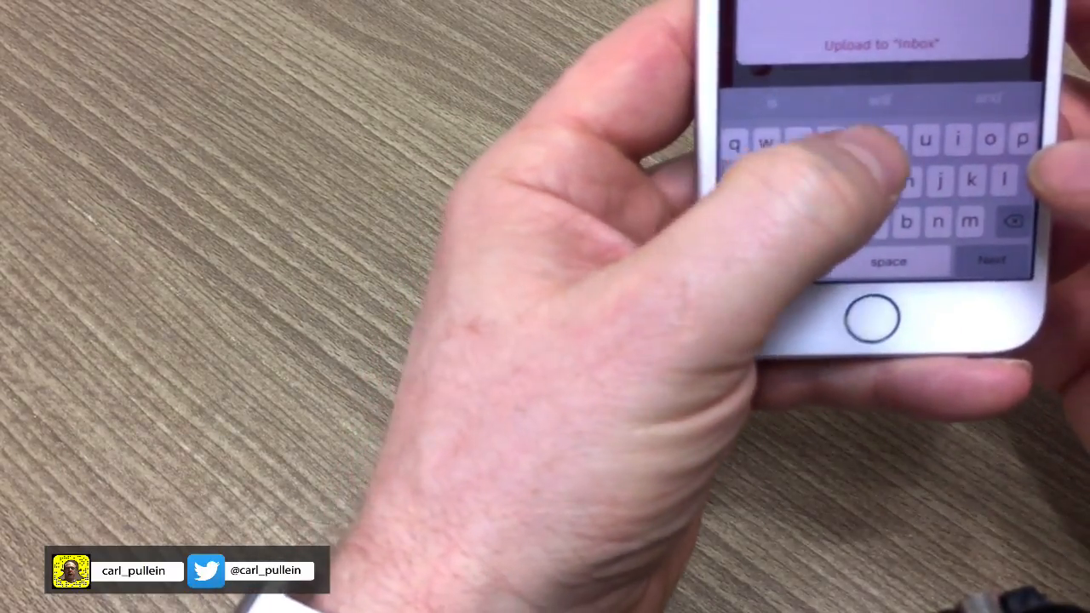
{"action": "type", "text": "receipt"}
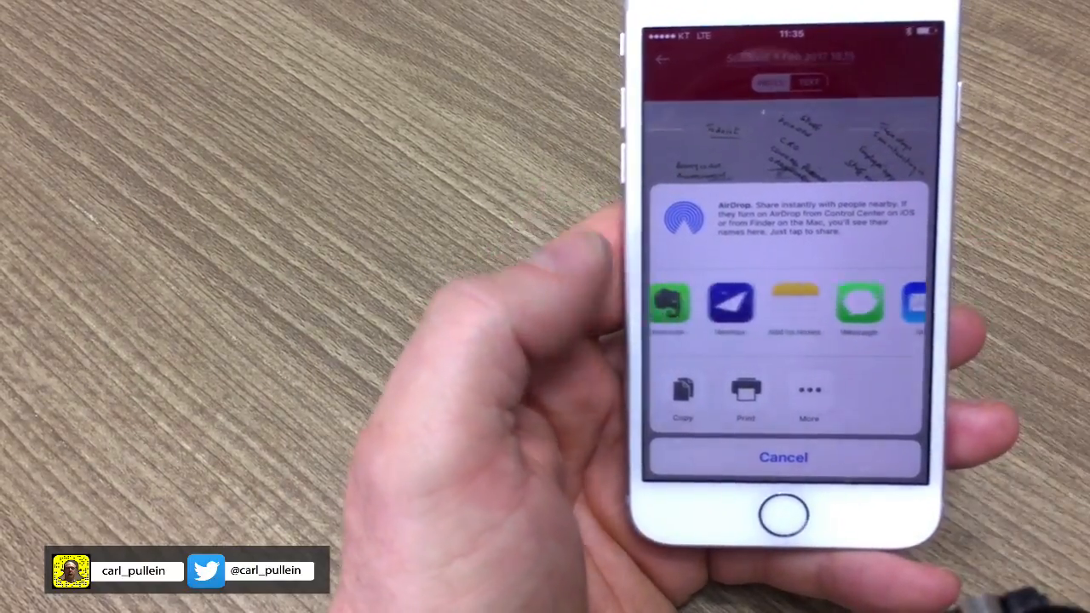
{"action": "left_click", "coordinate": [781, 457]}
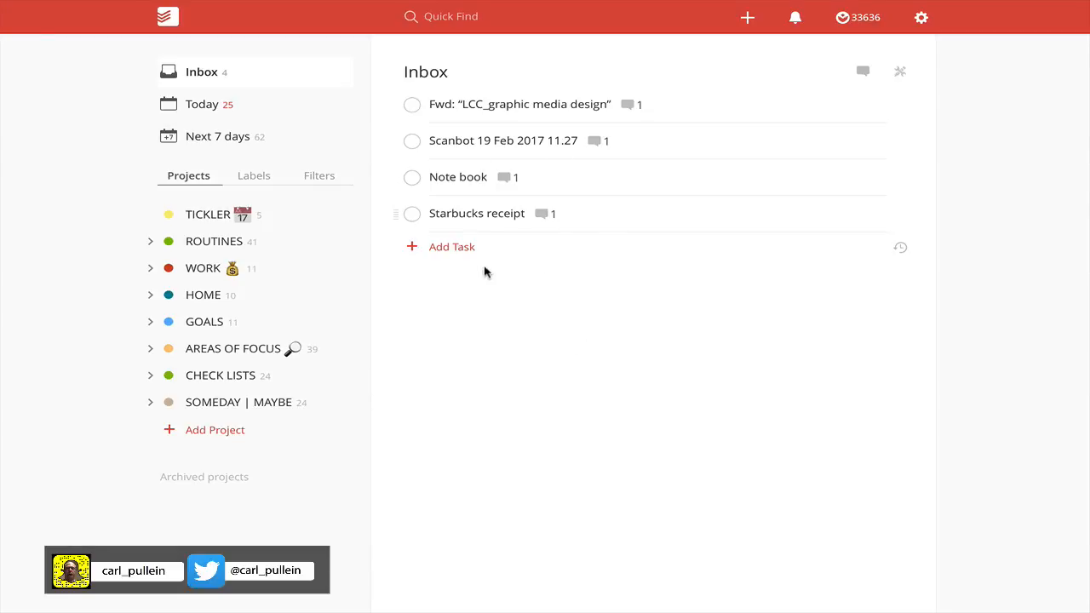
{"action": "mouse_move", "coordinate": [510, 298]}
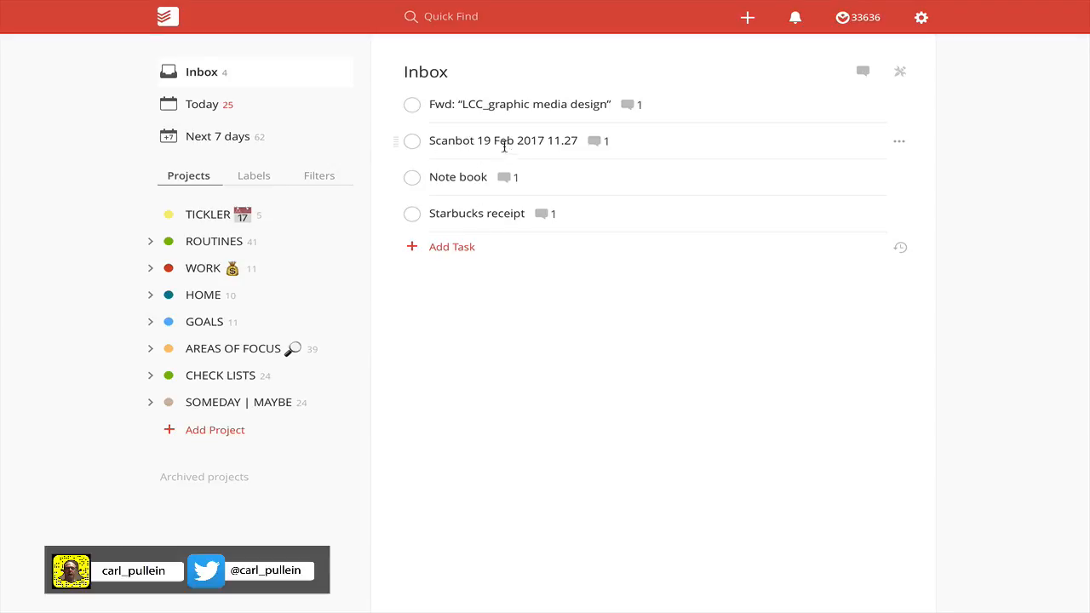
{"action": "mouse_move", "coordinate": [515, 142]}
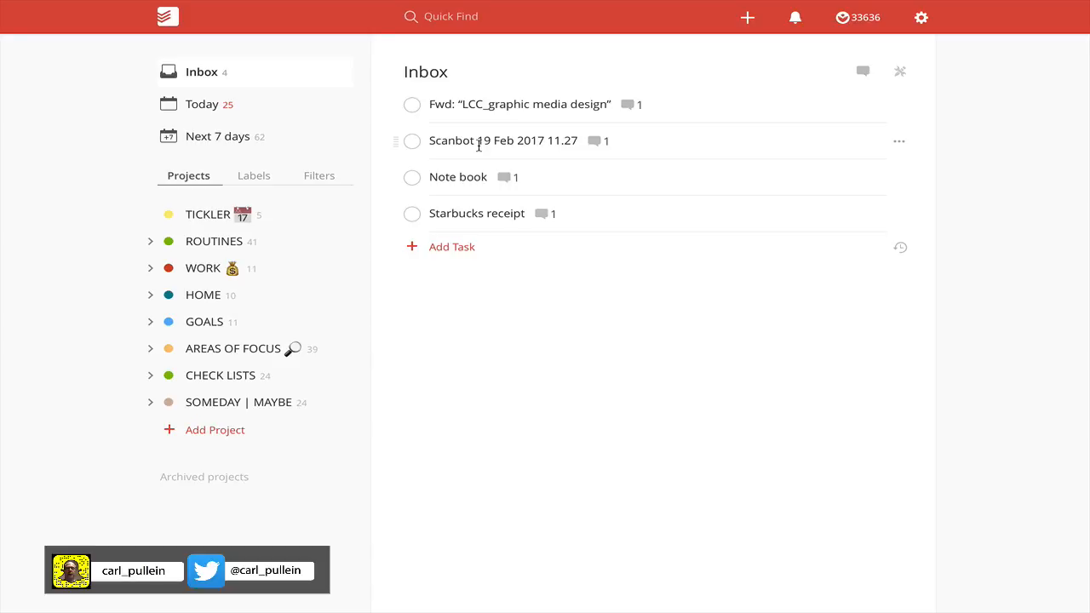
{"action": "mouse_move", "coordinate": [517, 141]}
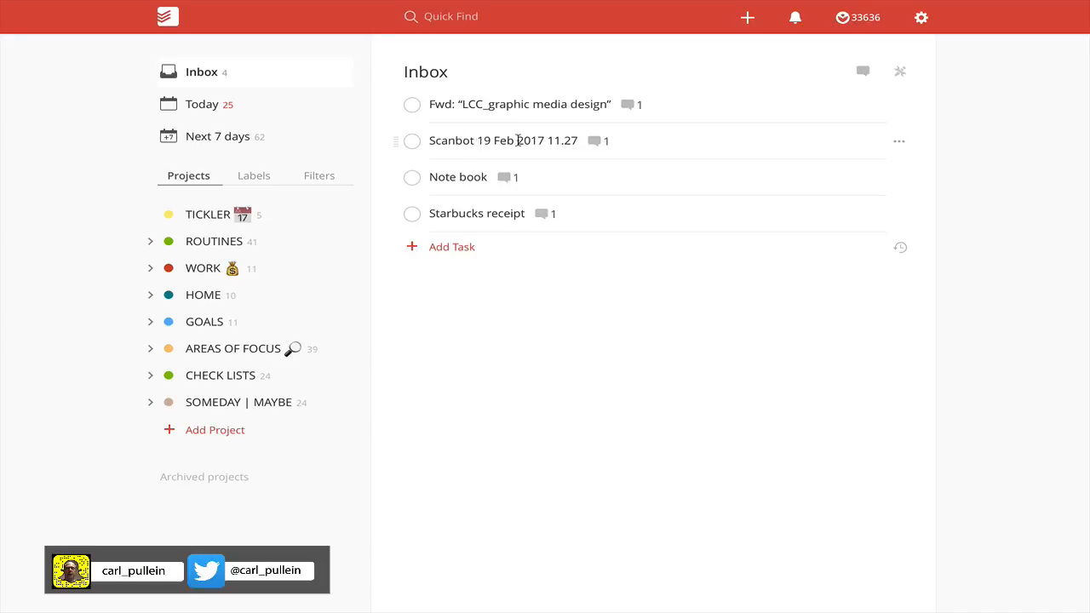
{"action": "mouse_move", "coordinate": [457, 162]}
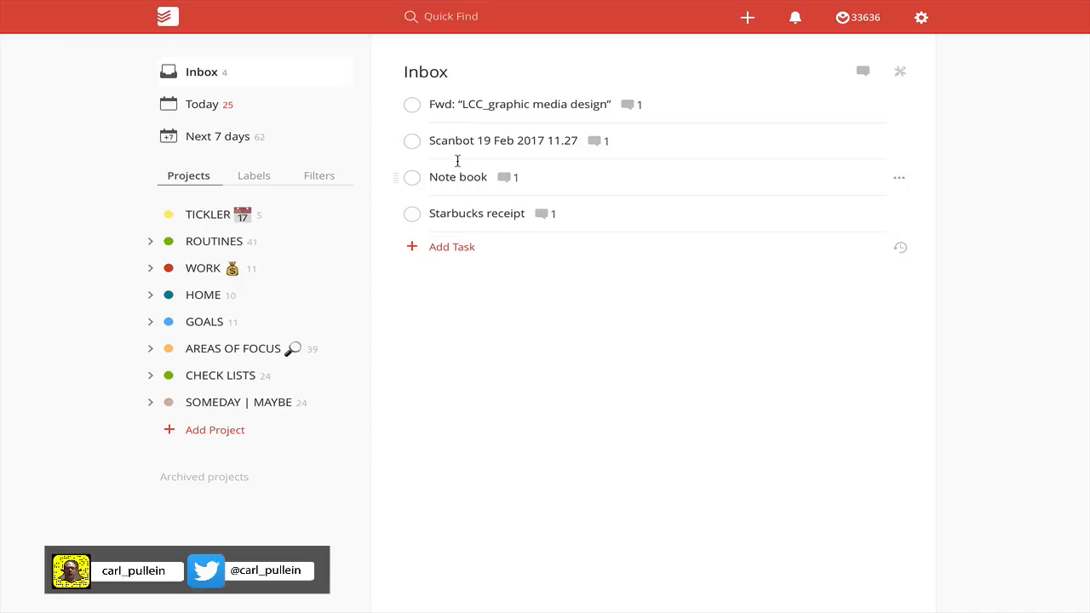
{"action": "mouse_move", "coordinate": [502, 141]}
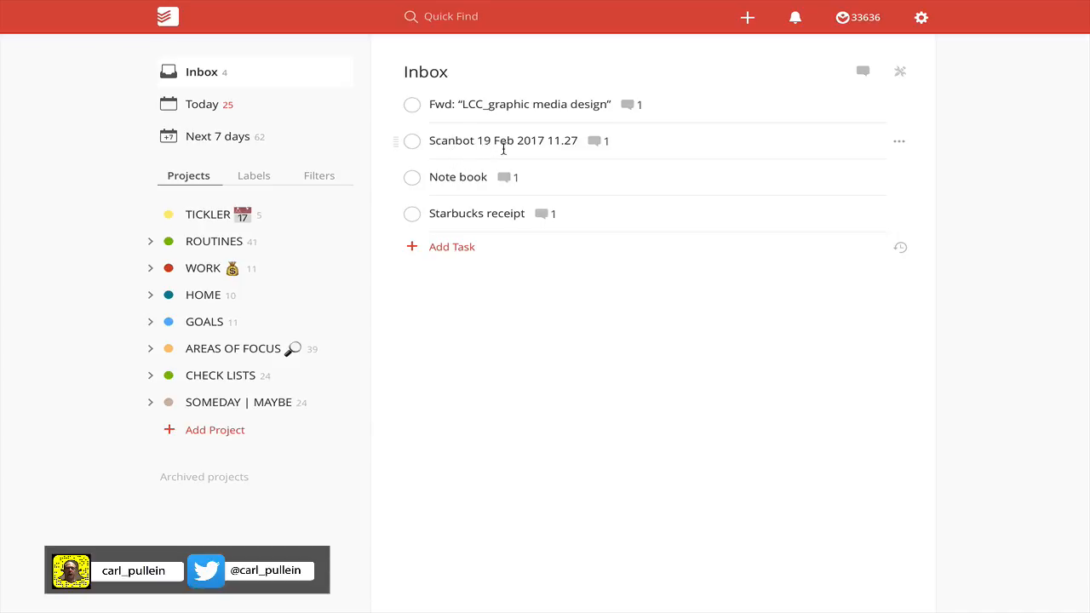
{"action": "mouse_move", "coordinate": [593, 141]}
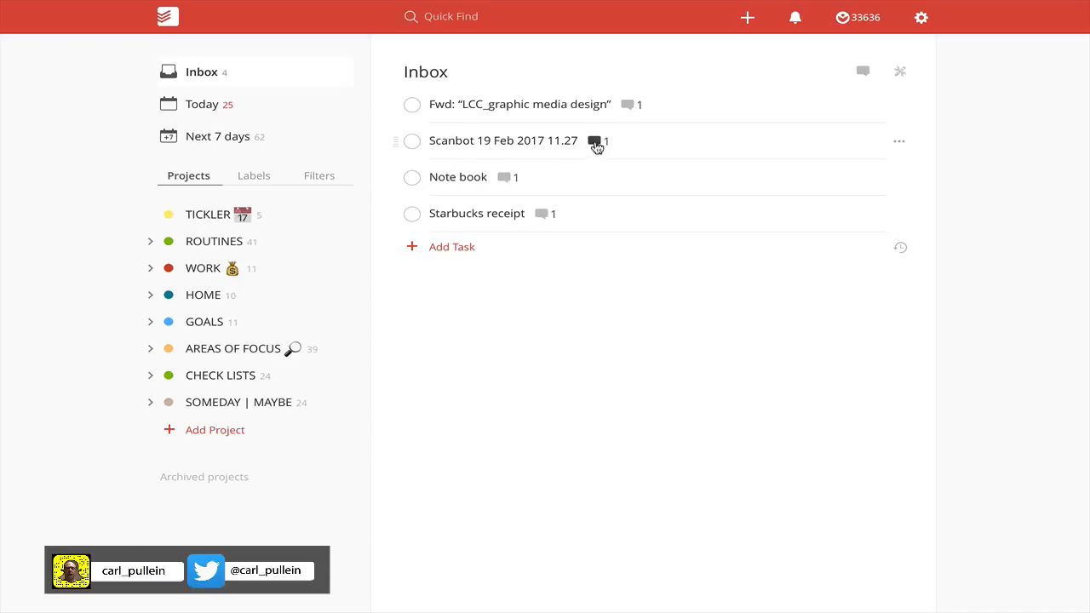
- Show the comments of the 'Scanbot 19 Feb 2017 11.27' task with its attached PDF
{"action": "left_click", "coordinate": [595, 141]}
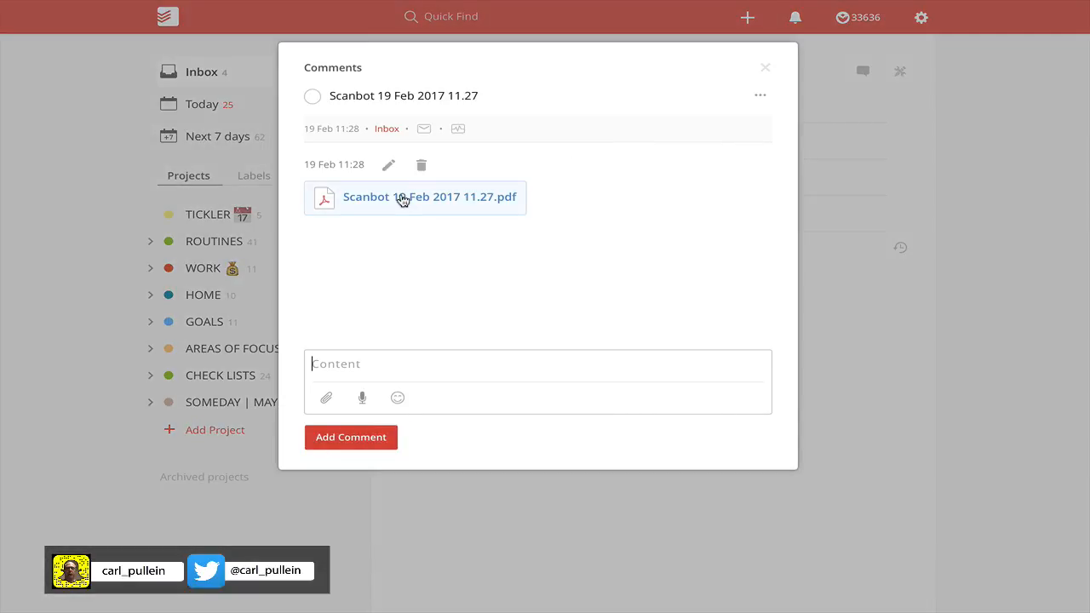
{"action": "left_click", "coordinate": [429, 196]}
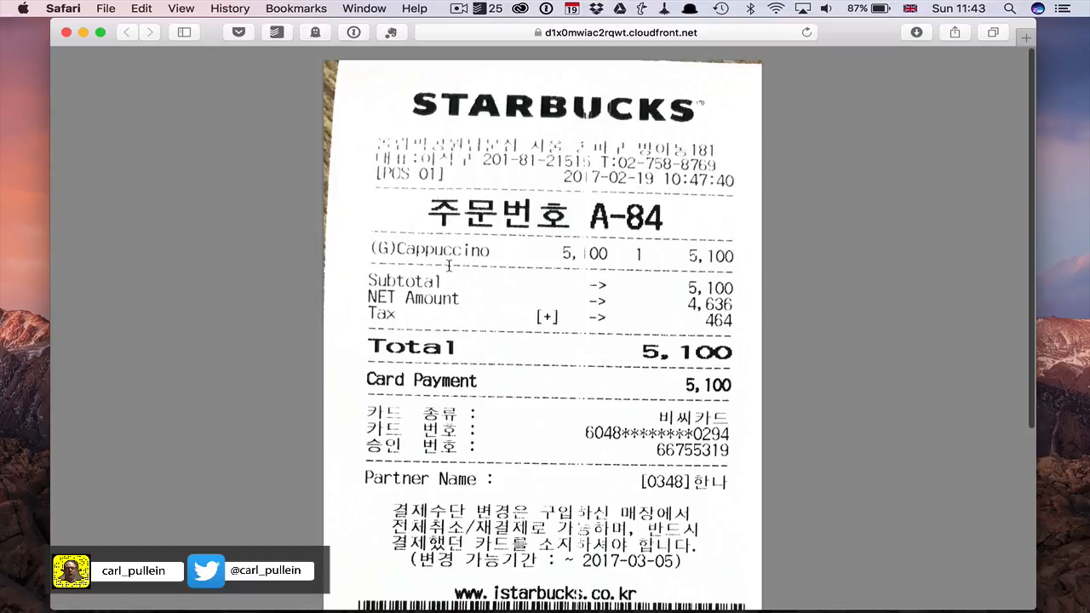
{"action": "mouse_move", "coordinate": [670, 294]}
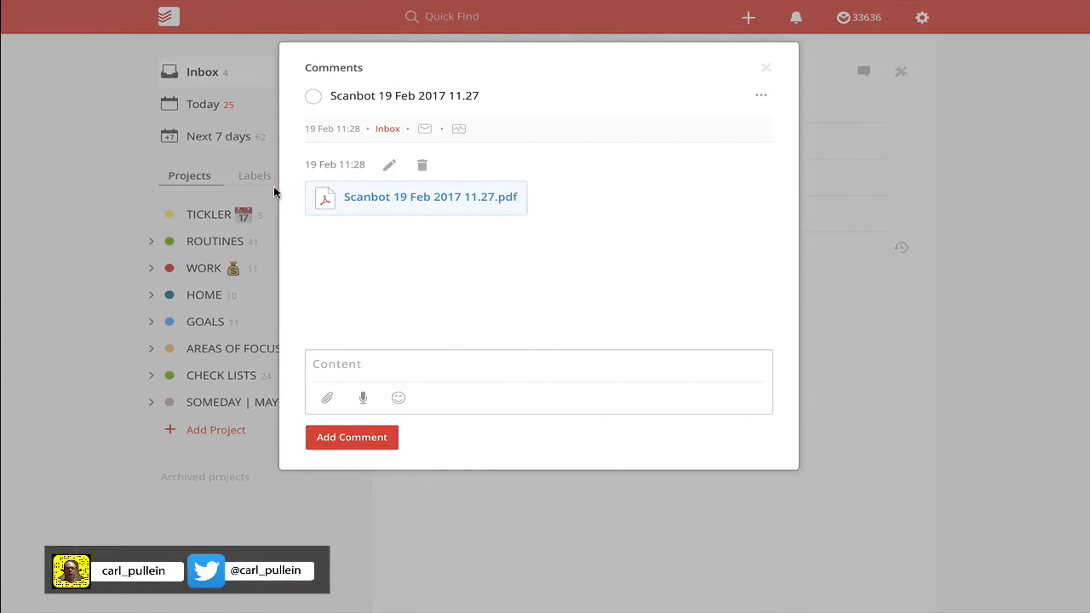
{"action": "mouse_move", "coordinate": [408, 258]}
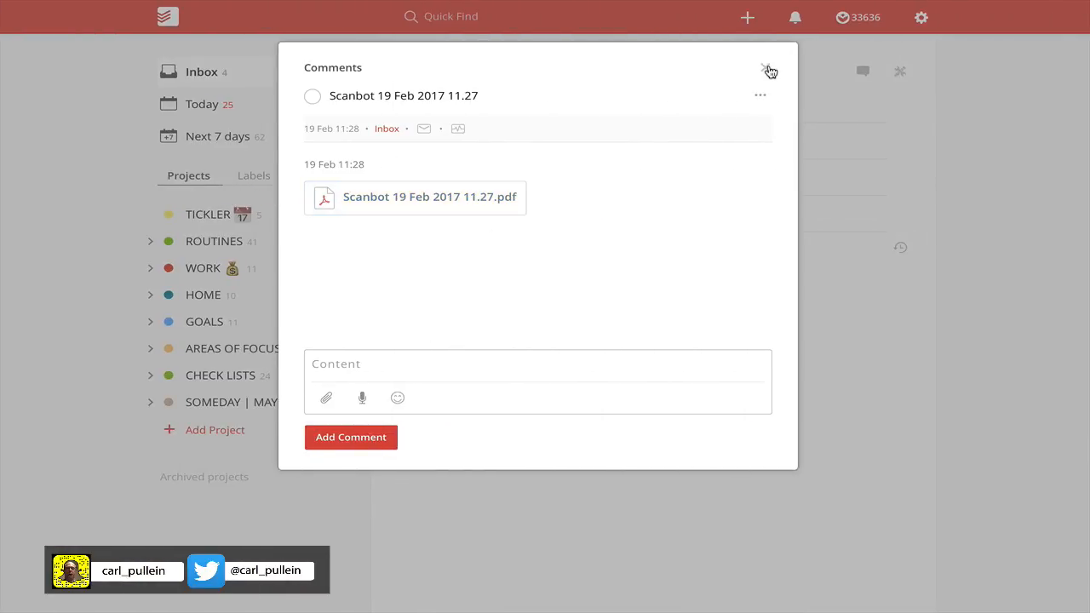
- Close the receipt task's comments and show the 'Note book' task's comments
{"action": "left_click", "coordinate": [767, 70]}
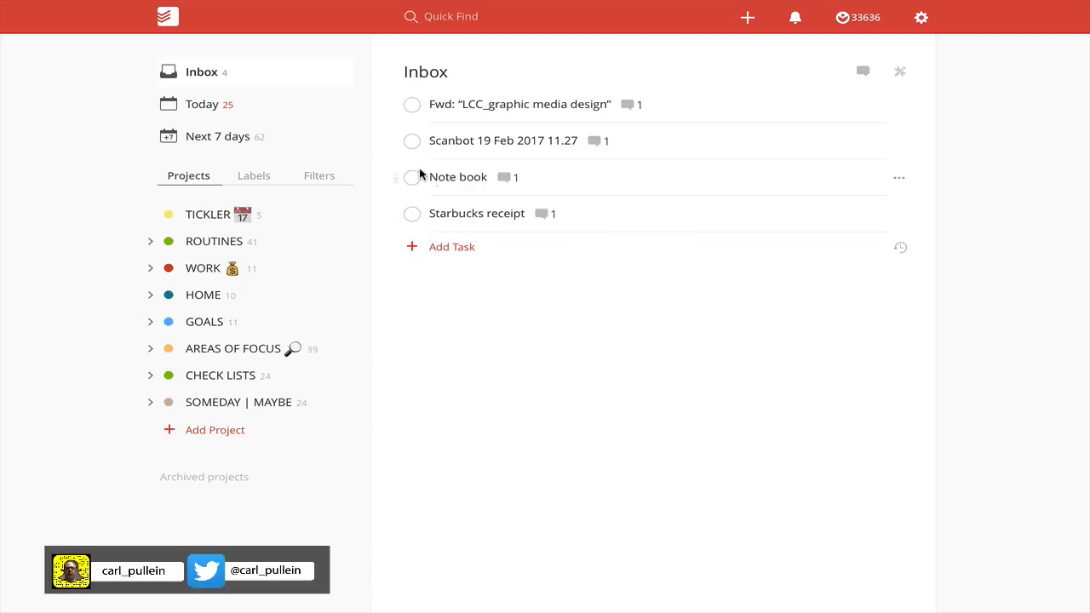
{"action": "left_click", "coordinate": [500, 177]}
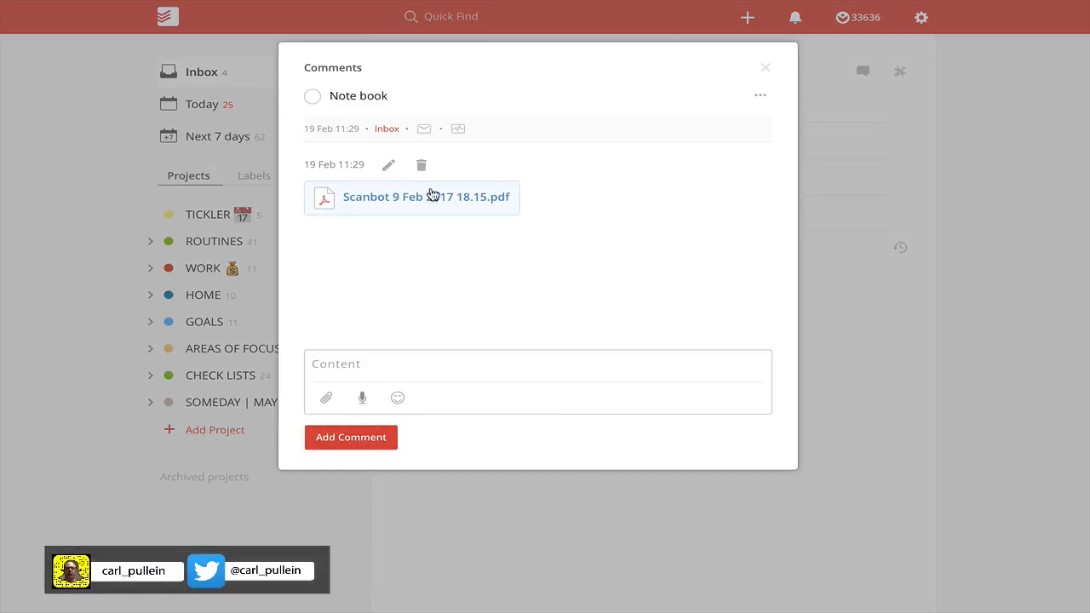
- View the 'Scanbot 9 Feb 2017 18.15.pdf' notebook pages in Safari, then close the comments
{"action": "left_click", "coordinate": [426, 197]}
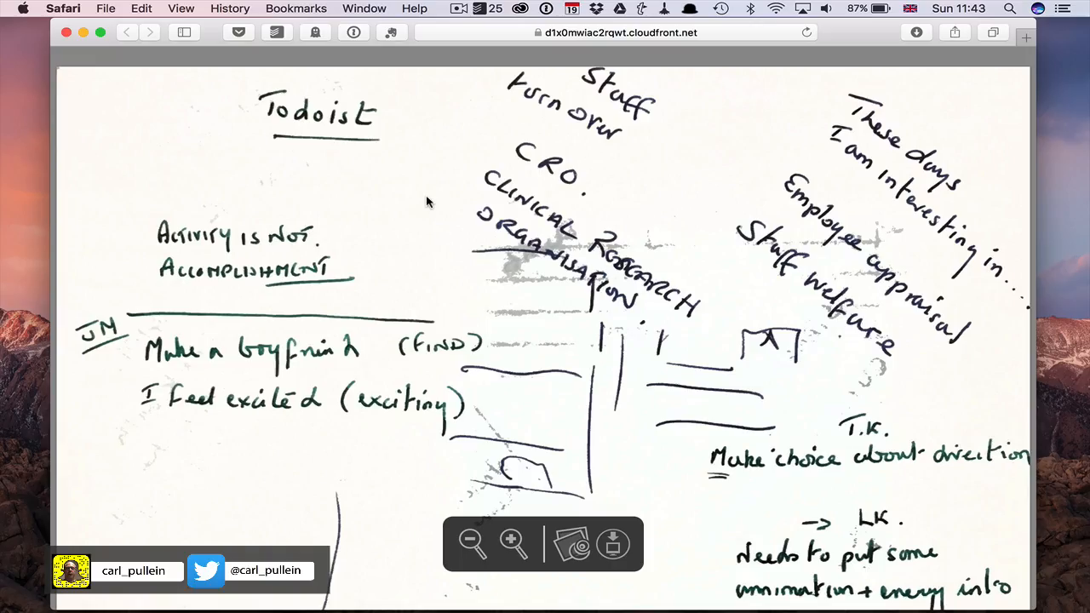
{"action": "scroll", "scroll_direction": "down", "scroll_amount": 3}
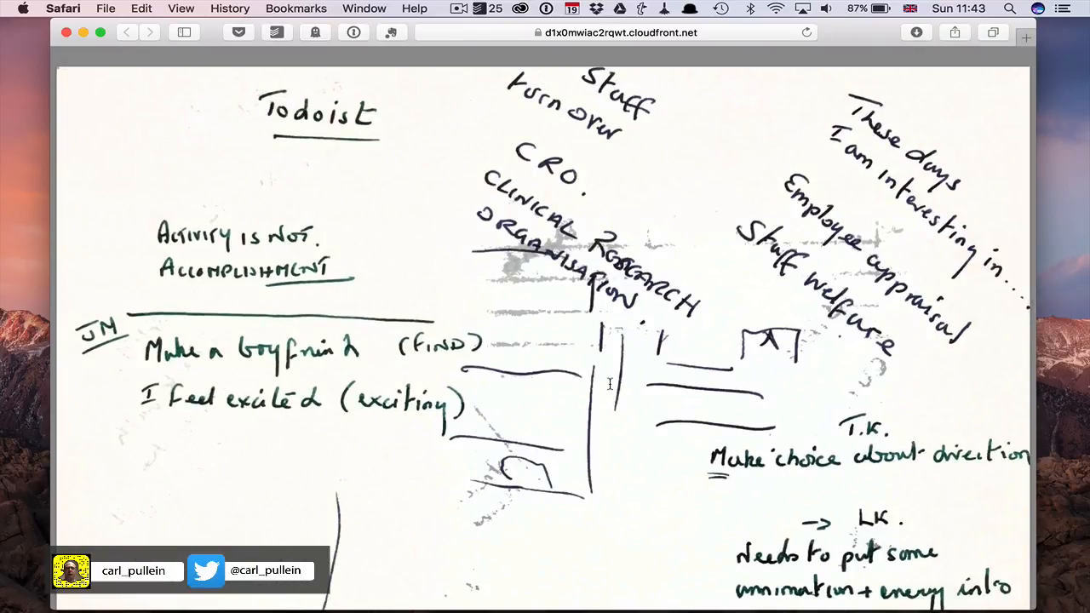
{"action": "scroll", "scroll_direction": "down", "scroll_amount": 3}
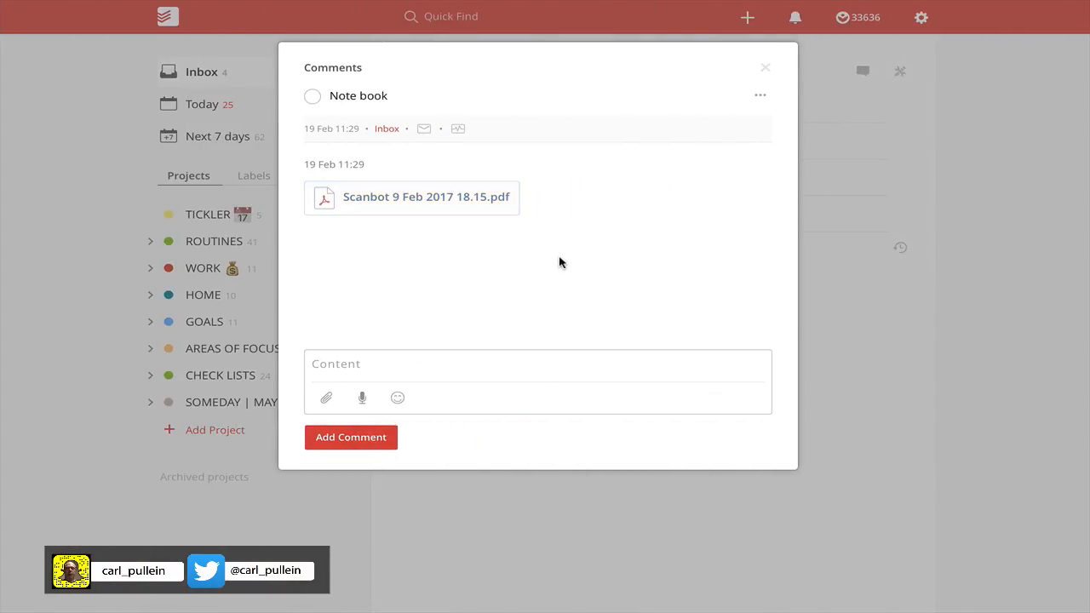
{"action": "left_click", "coordinate": [764, 67]}
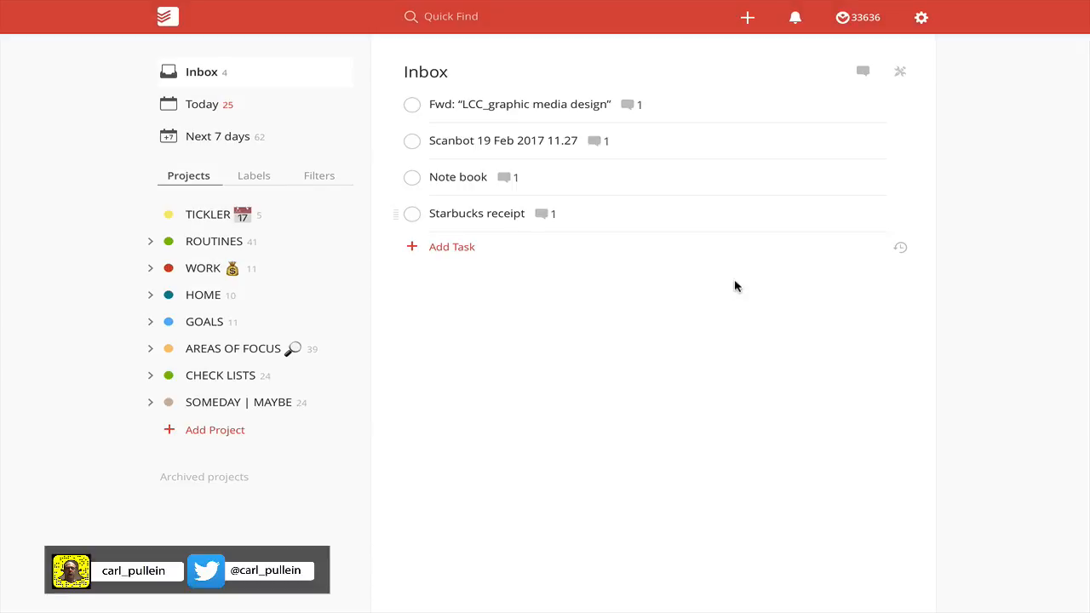